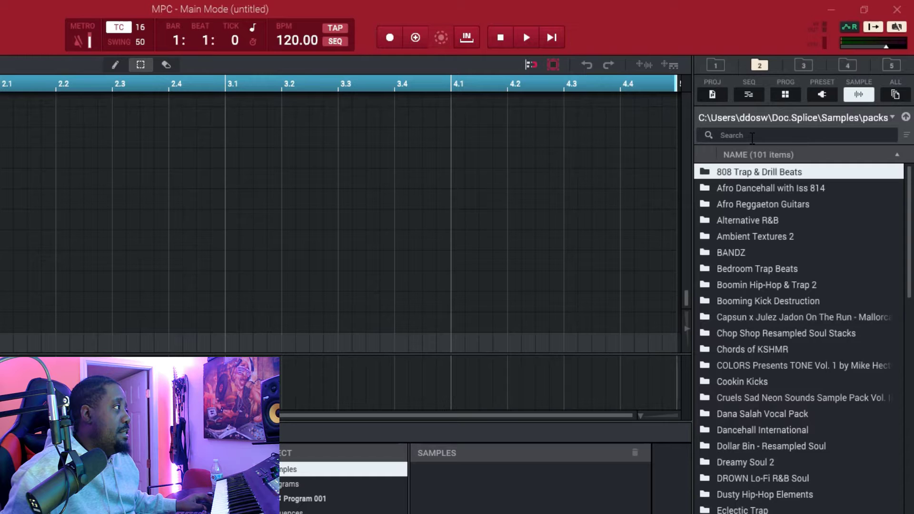
- Switch to the Sounds All DoswellBeats location, search for 'kick', and scroll the results
{"action": "left_click", "coordinate": [715, 65]}
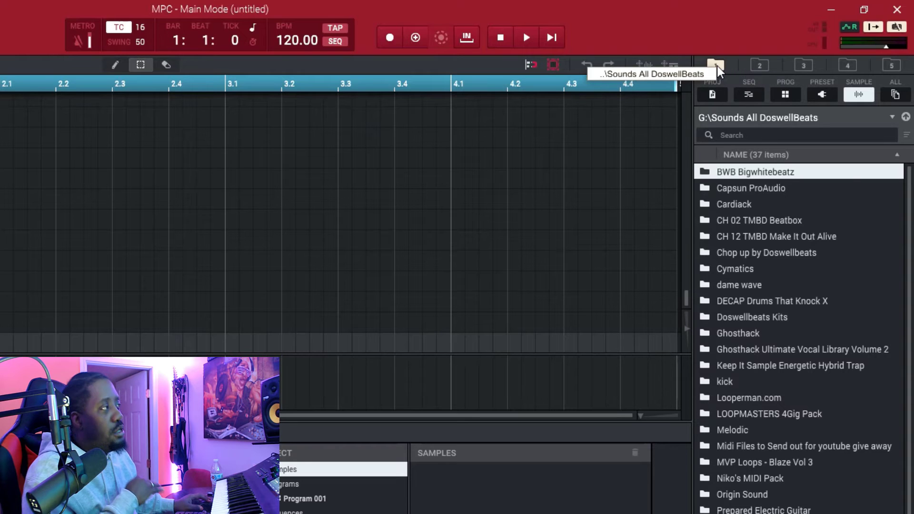
{"action": "mouse_move", "coordinate": [894, 122]}
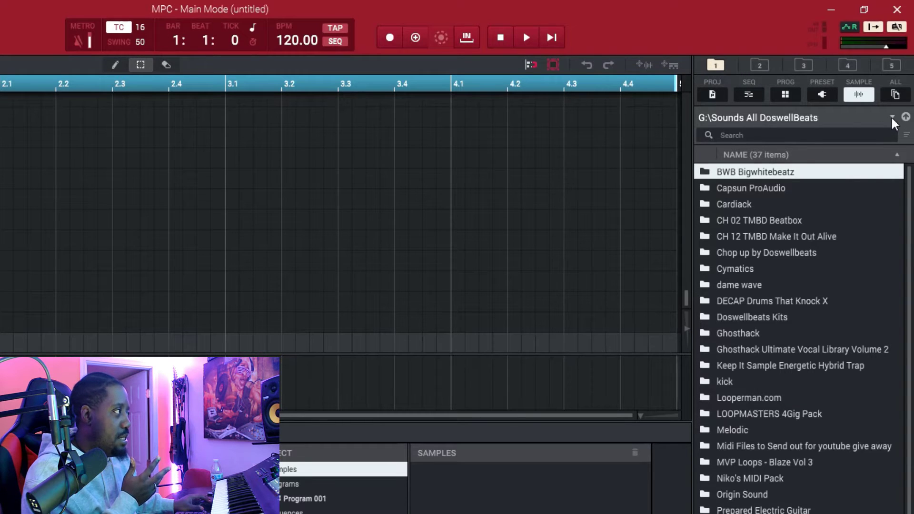
{"action": "left_click", "coordinate": [891, 118]}
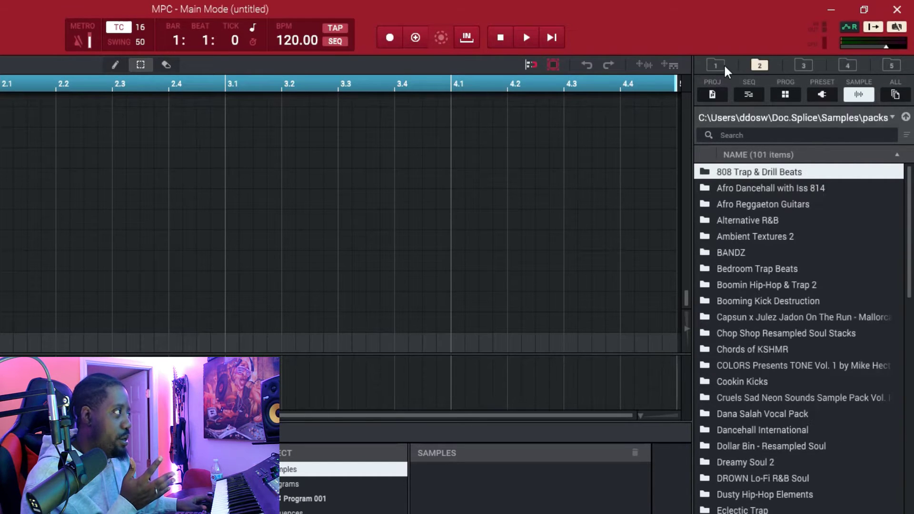
{"action": "left_click", "coordinate": [714, 64]}
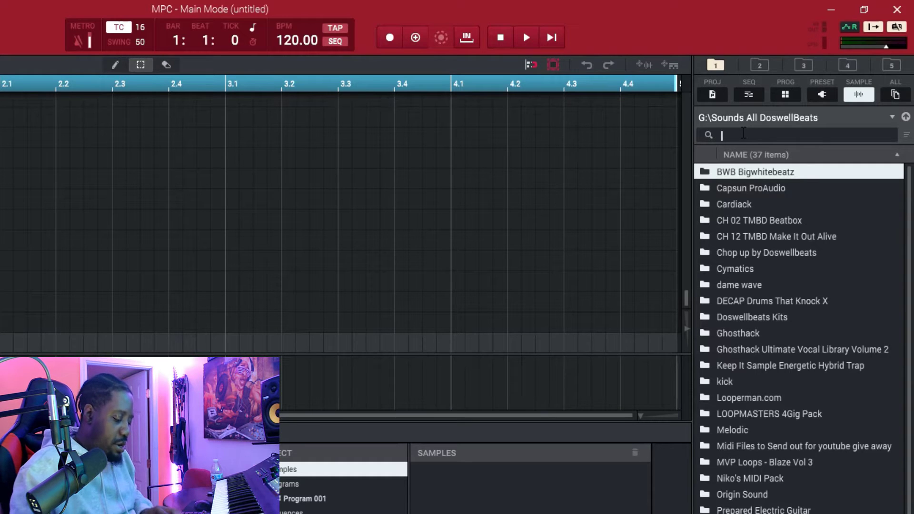
{"action": "type", "text": "k"}
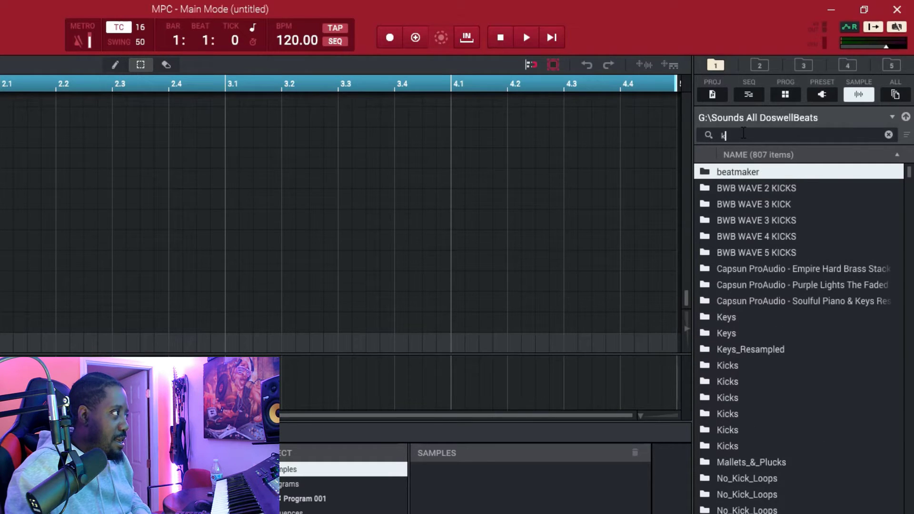
{"action": "type", "text": "ick"}
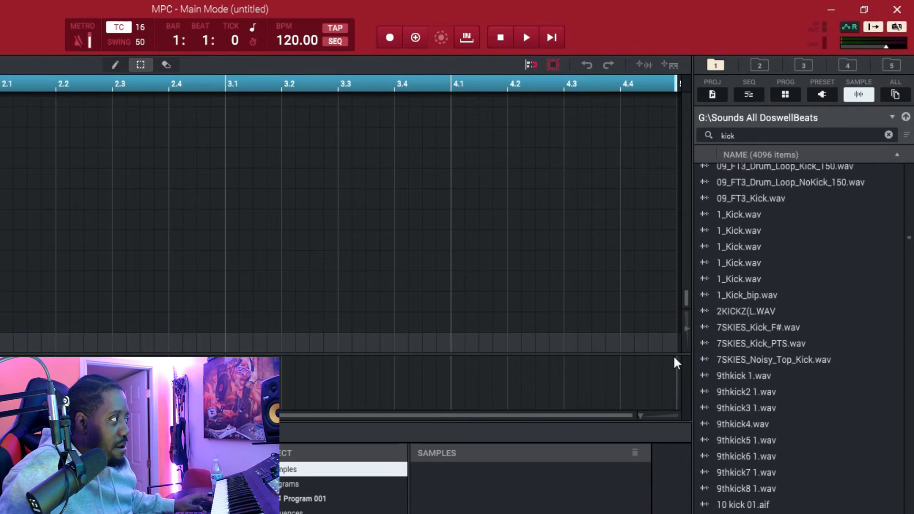
{"action": "mouse_move", "coordinate": [705, 331]}
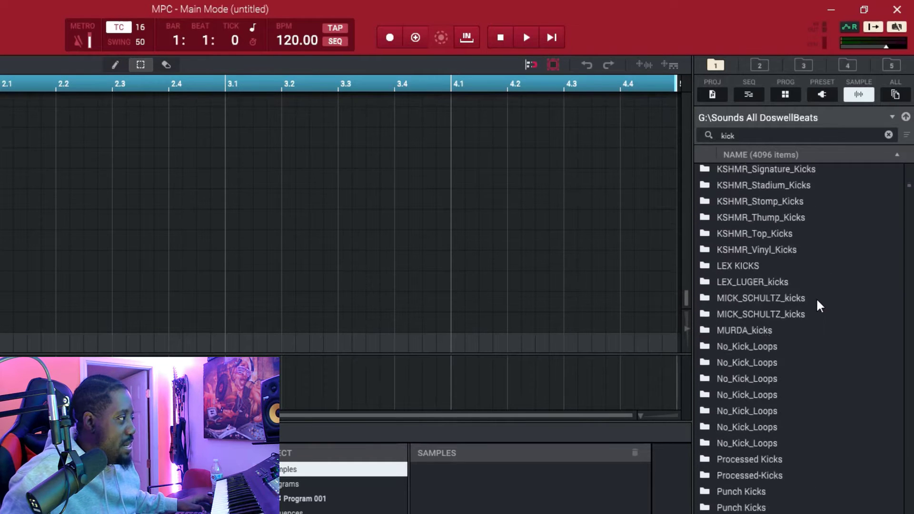
{"action": "scroll", "scroll_direction": "down", "scroll_amount": 3}
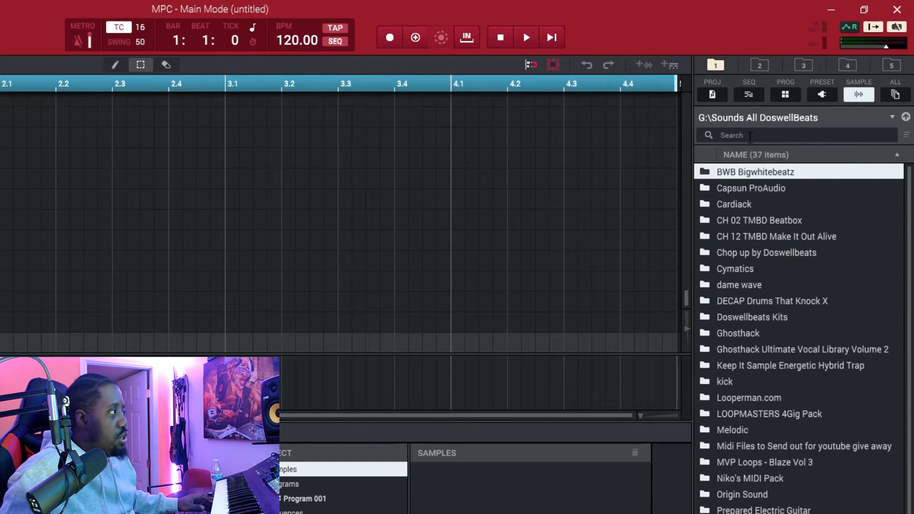
- Enter 'kick' in the Search box to list only kick .wav samples
{"action": "type", "text": "kick .wav"}
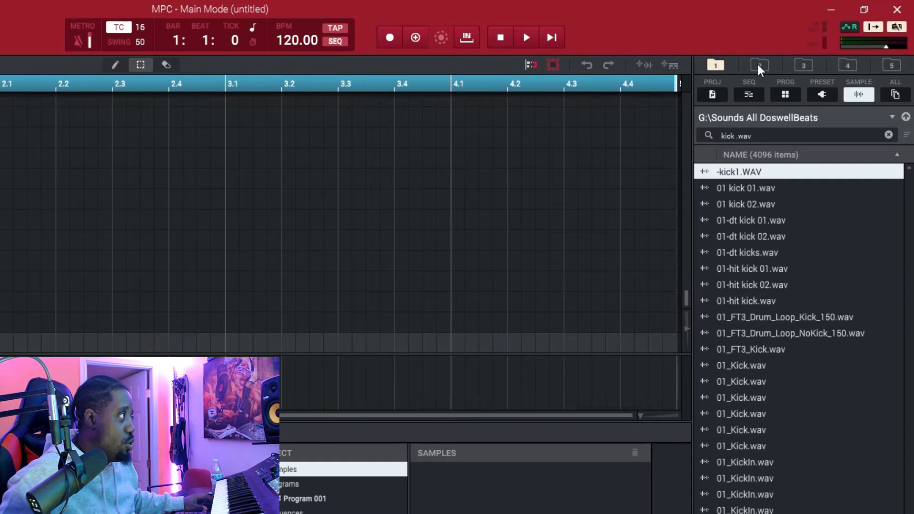
- Switch to the Splice sample packs location to view its kick .wav results
{"action": "left_click", "coordinate": [758, 65]}
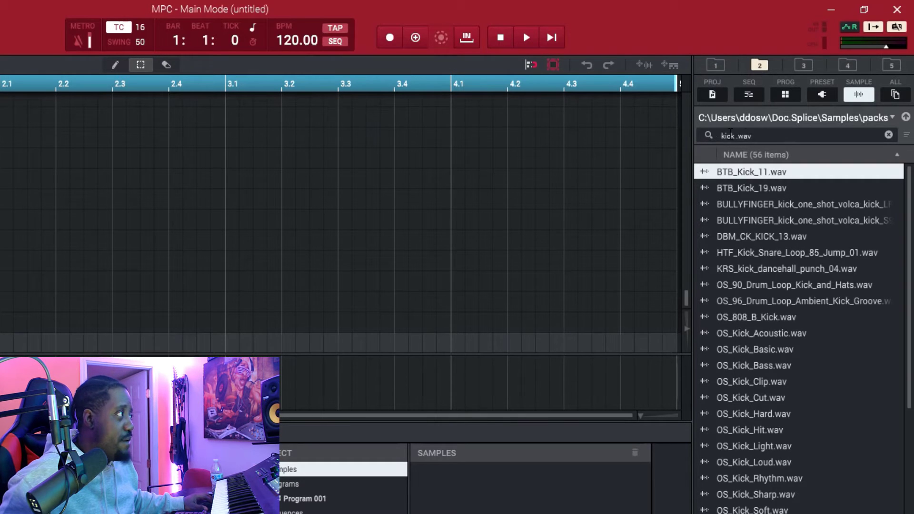
{"action": "mouse_move", "coordinate": [748, 221]}
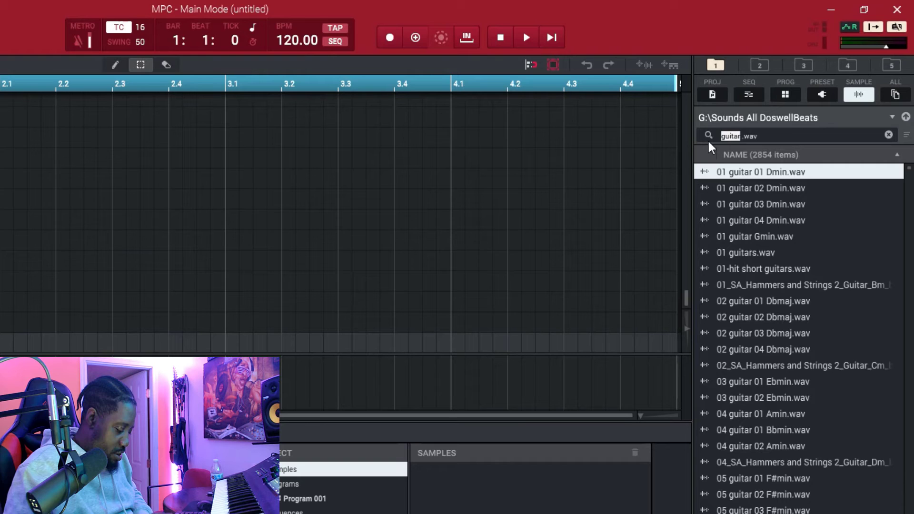
- Change the search word to piano, then to melody, keeping .wav
{"action": "type", "text": "piano"}
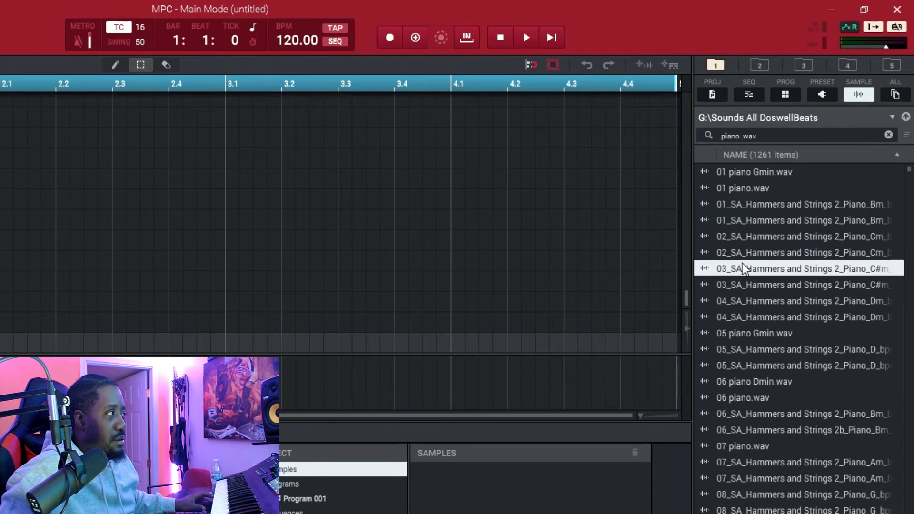
{"action": "mouse_move", "coordinate": [745, 288]}
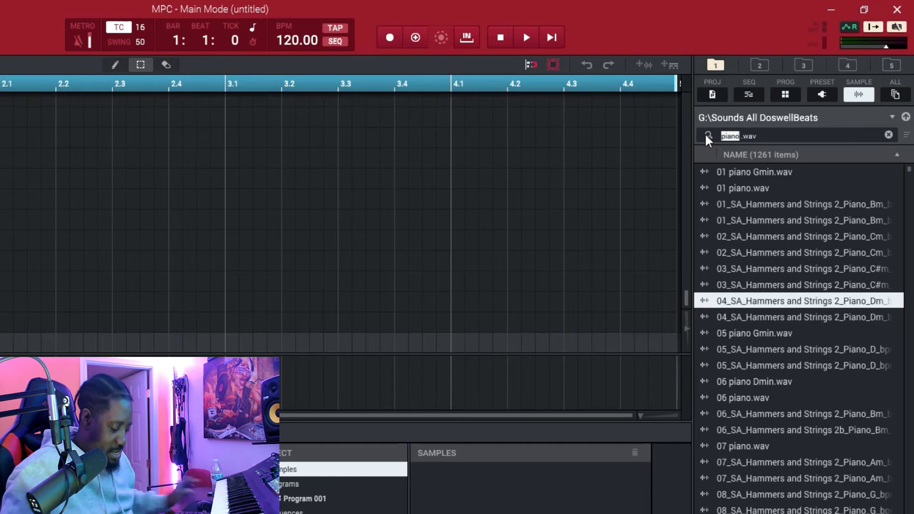
{"action": "type", "text": "melody"}
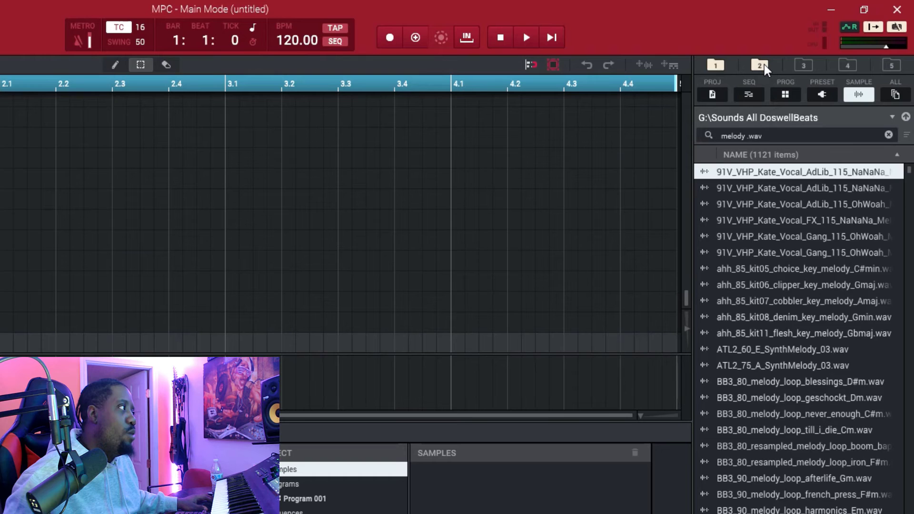
- Switch to the Splice sample packs location to compare its melody .wav results
{"action": "left_click", "coordinate": [758, 65]}
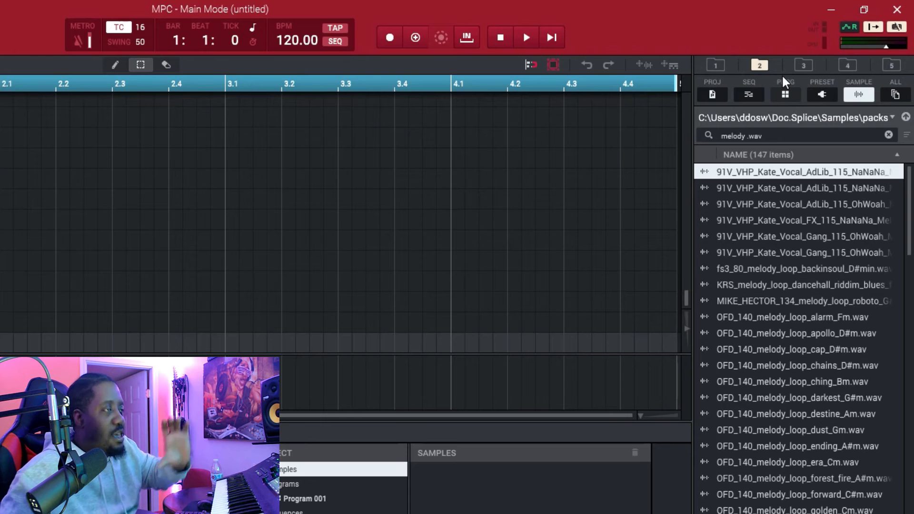
{"action": "mouse_move", "coordinate": [678, 7]}
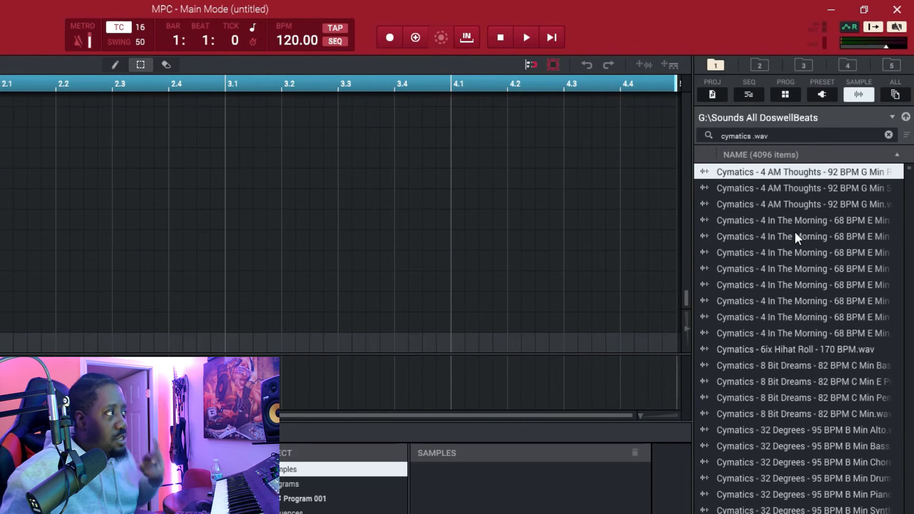
- Pick a Cymatics 4 In The Morning sample, then change the search to bass .wav
{"action": "left_click", "coordinate": [803, 236]}
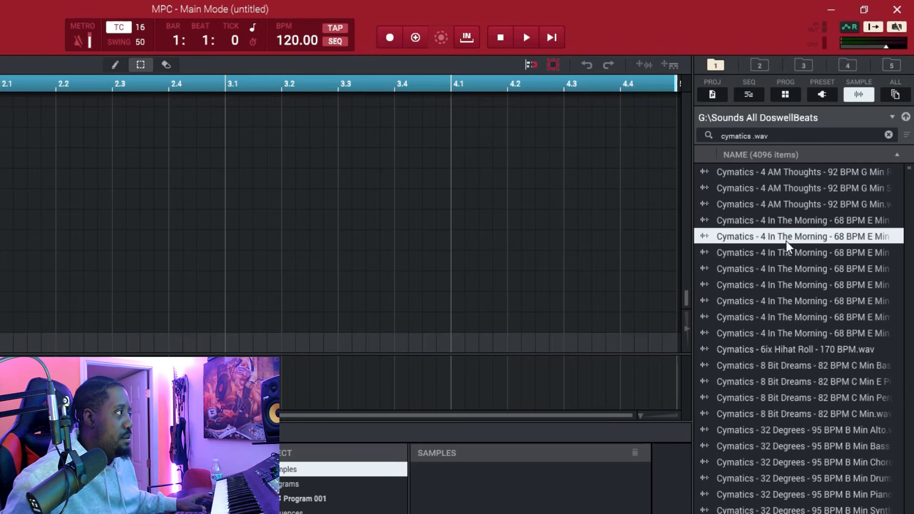
{"action": "left_click", "coordinate": [787, 397]}
{"action": "type", "text": "bass"}
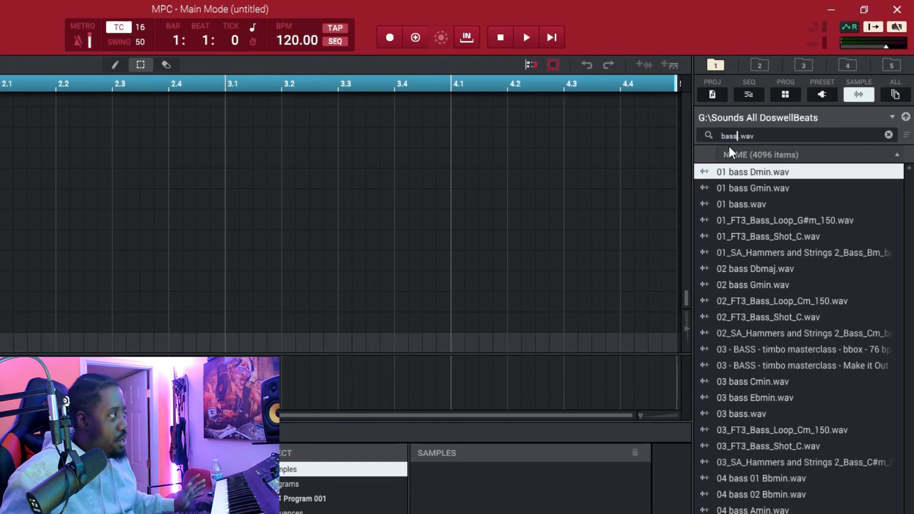
{"action": "type", "text": "\" \""}
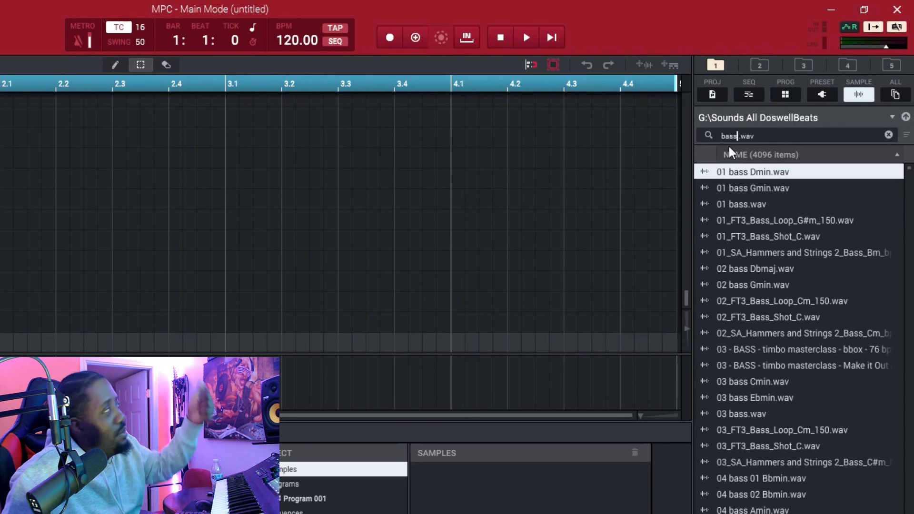
- Add a space between bass and .wav so the search reads 'bass .wav'
{"action": "type", "text": "\" \""}
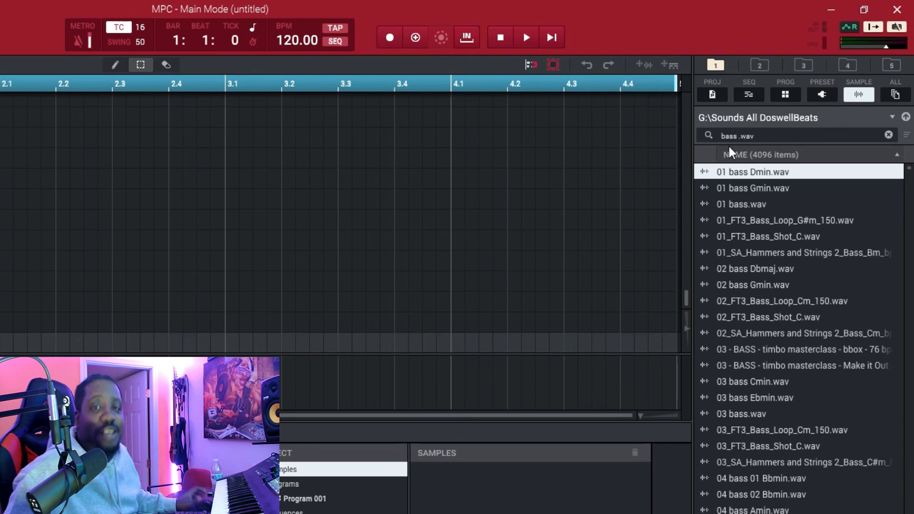